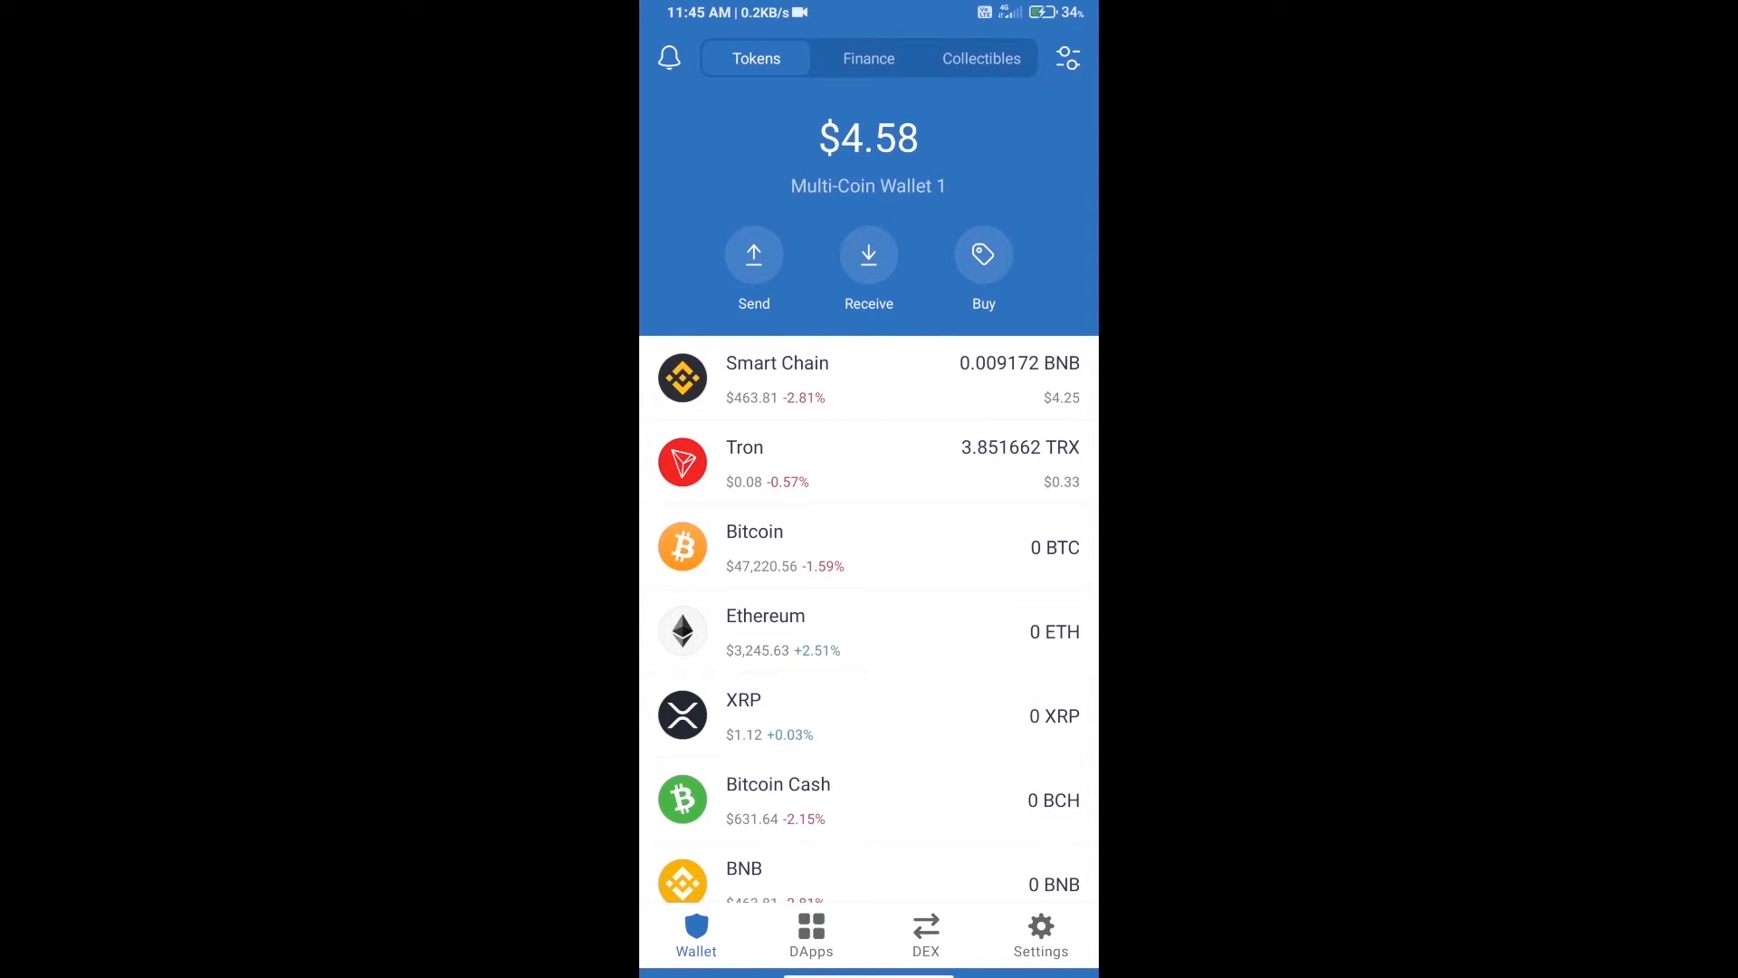
Start a BNB purchase from the wallet, then back out to the token balances
click(981, 256)
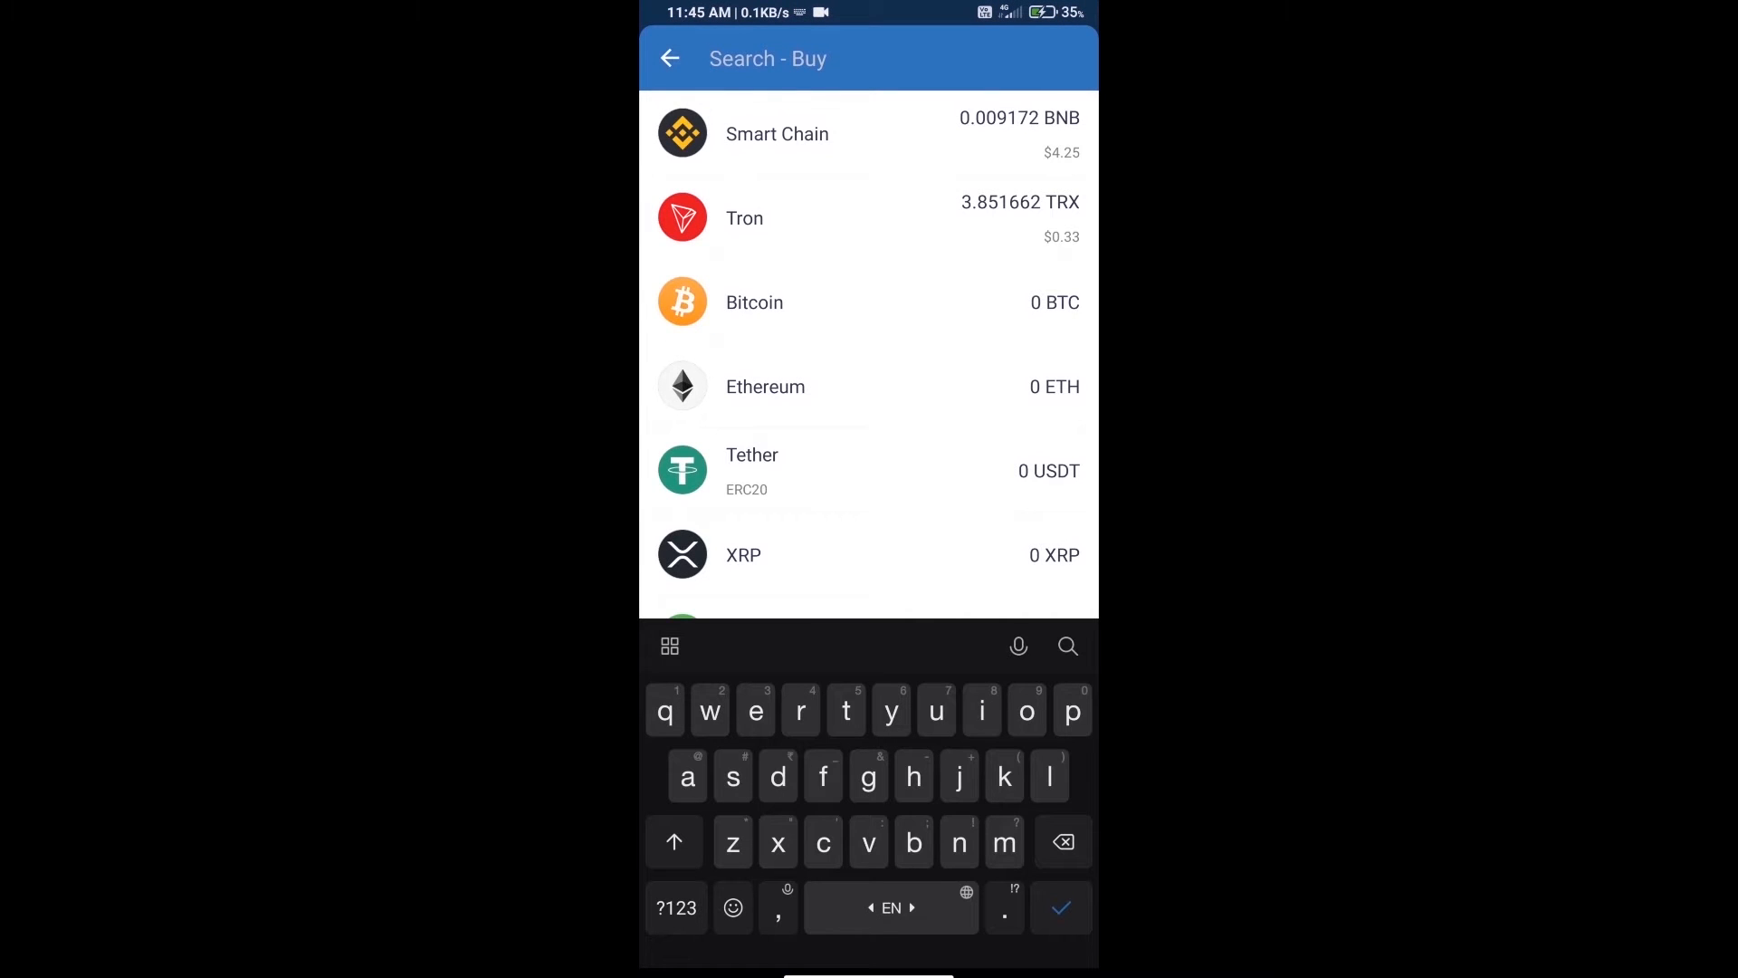
text(bnb)
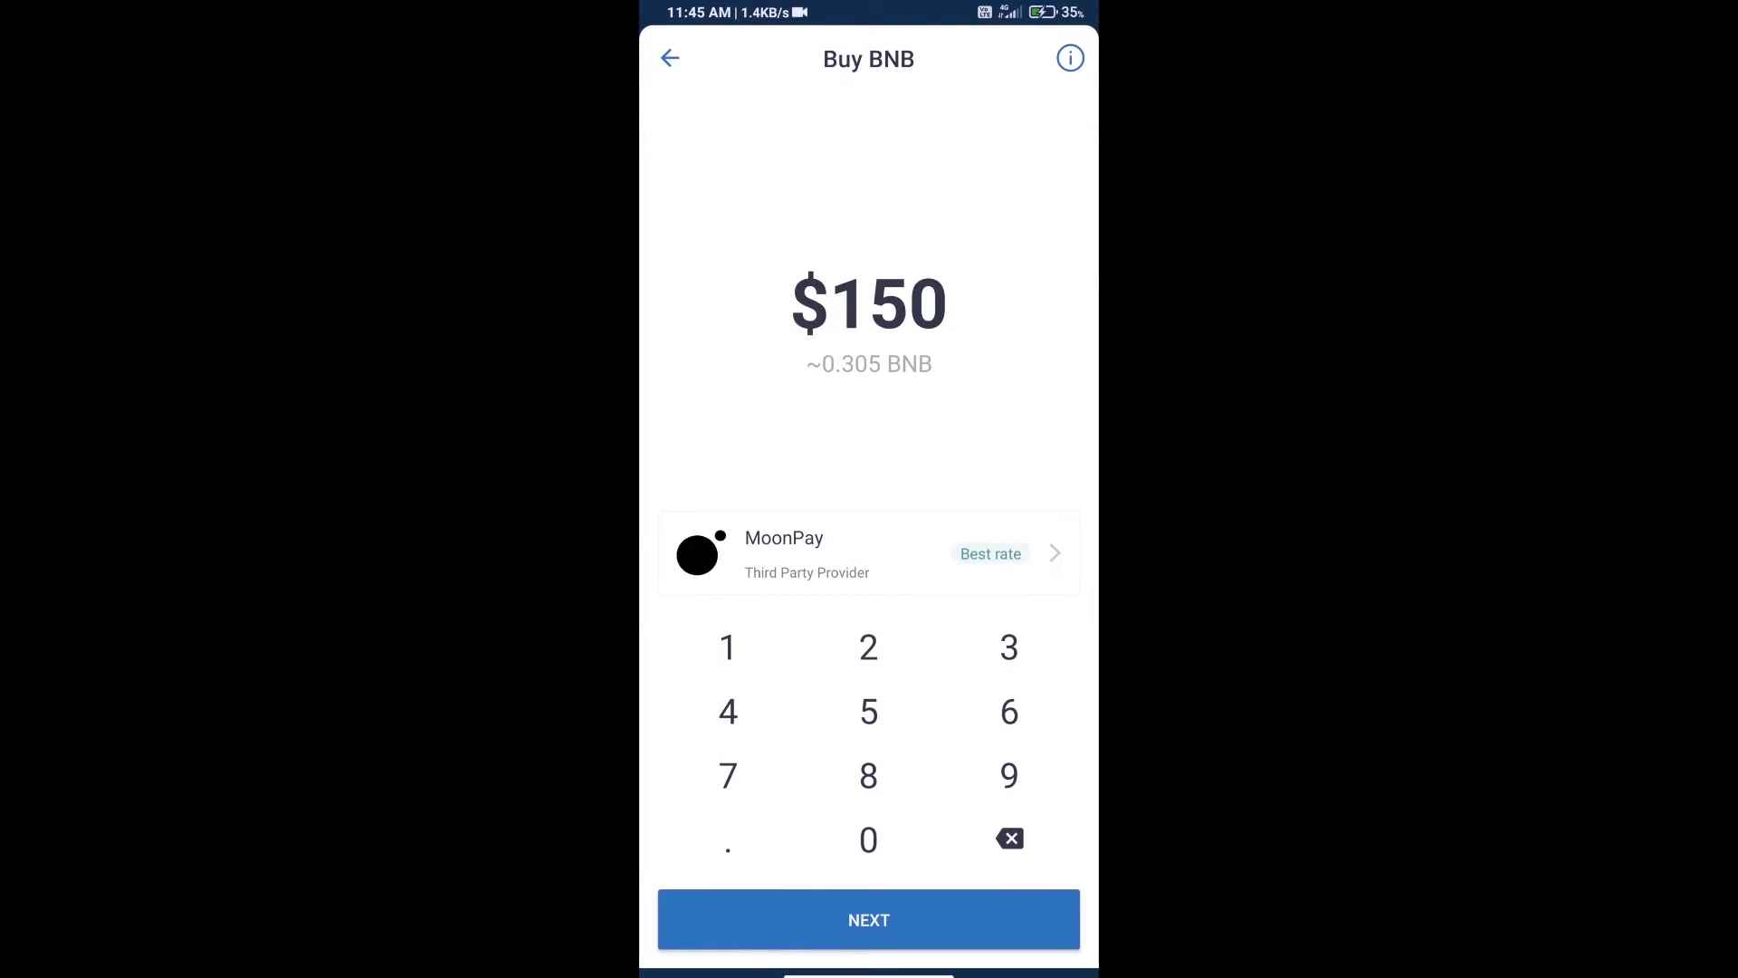
click(1008, 838)
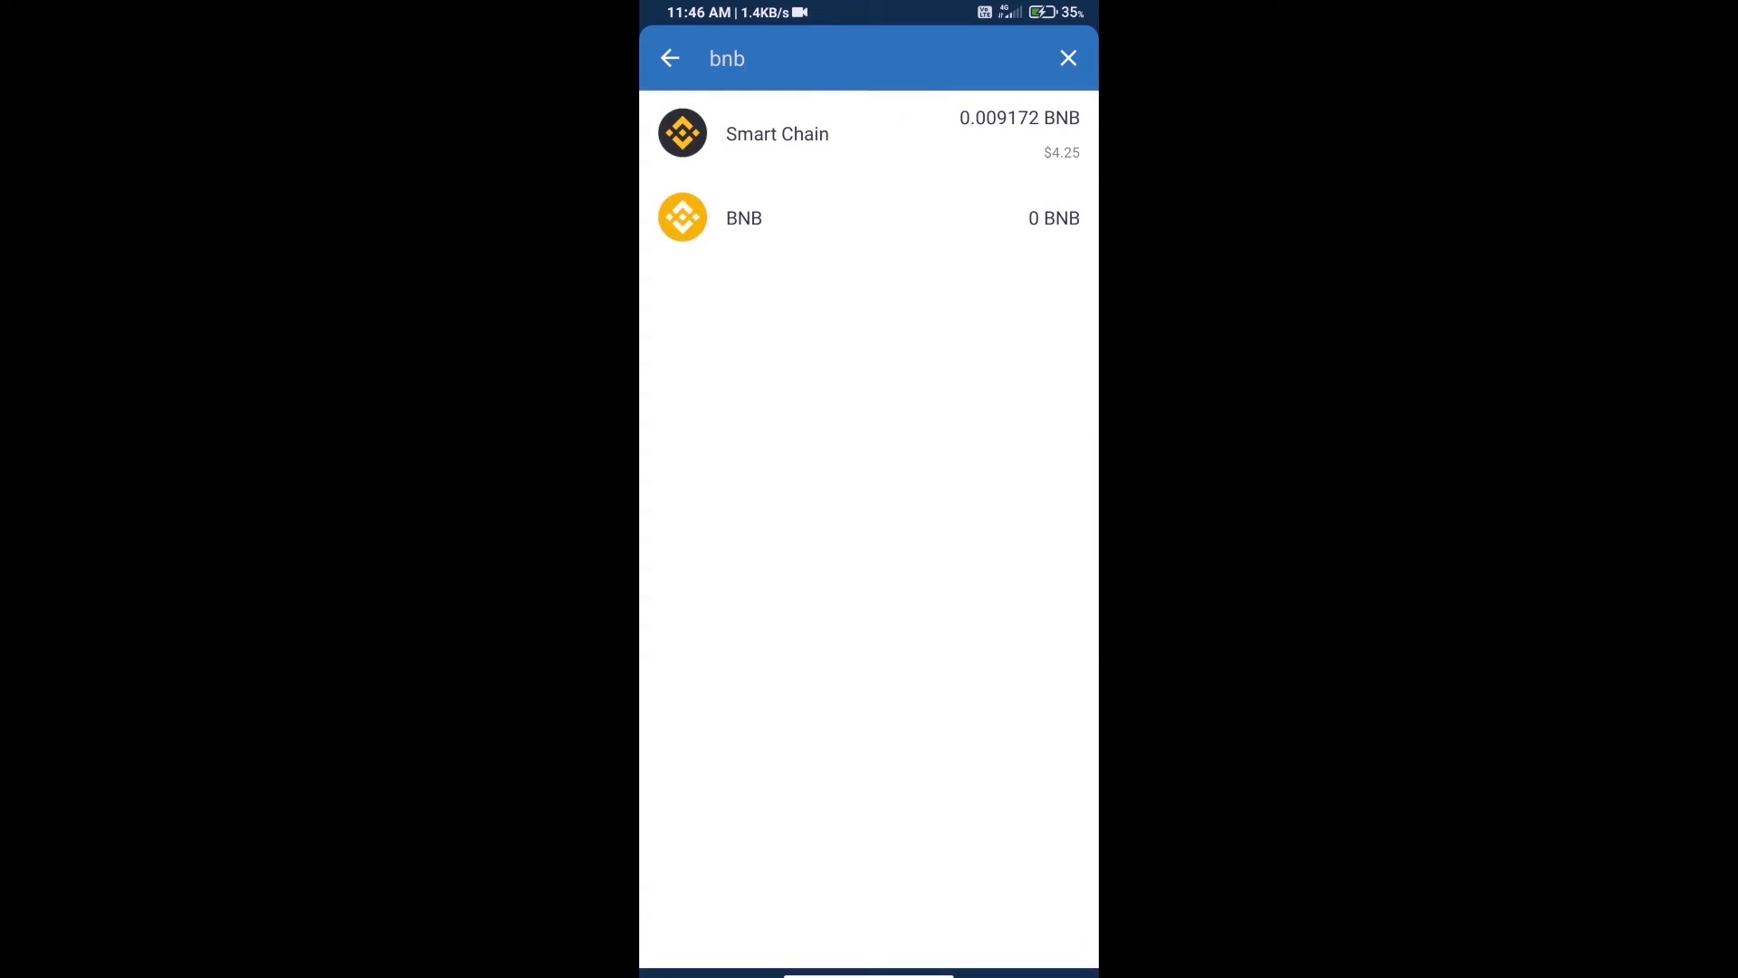
click(1068, 57)
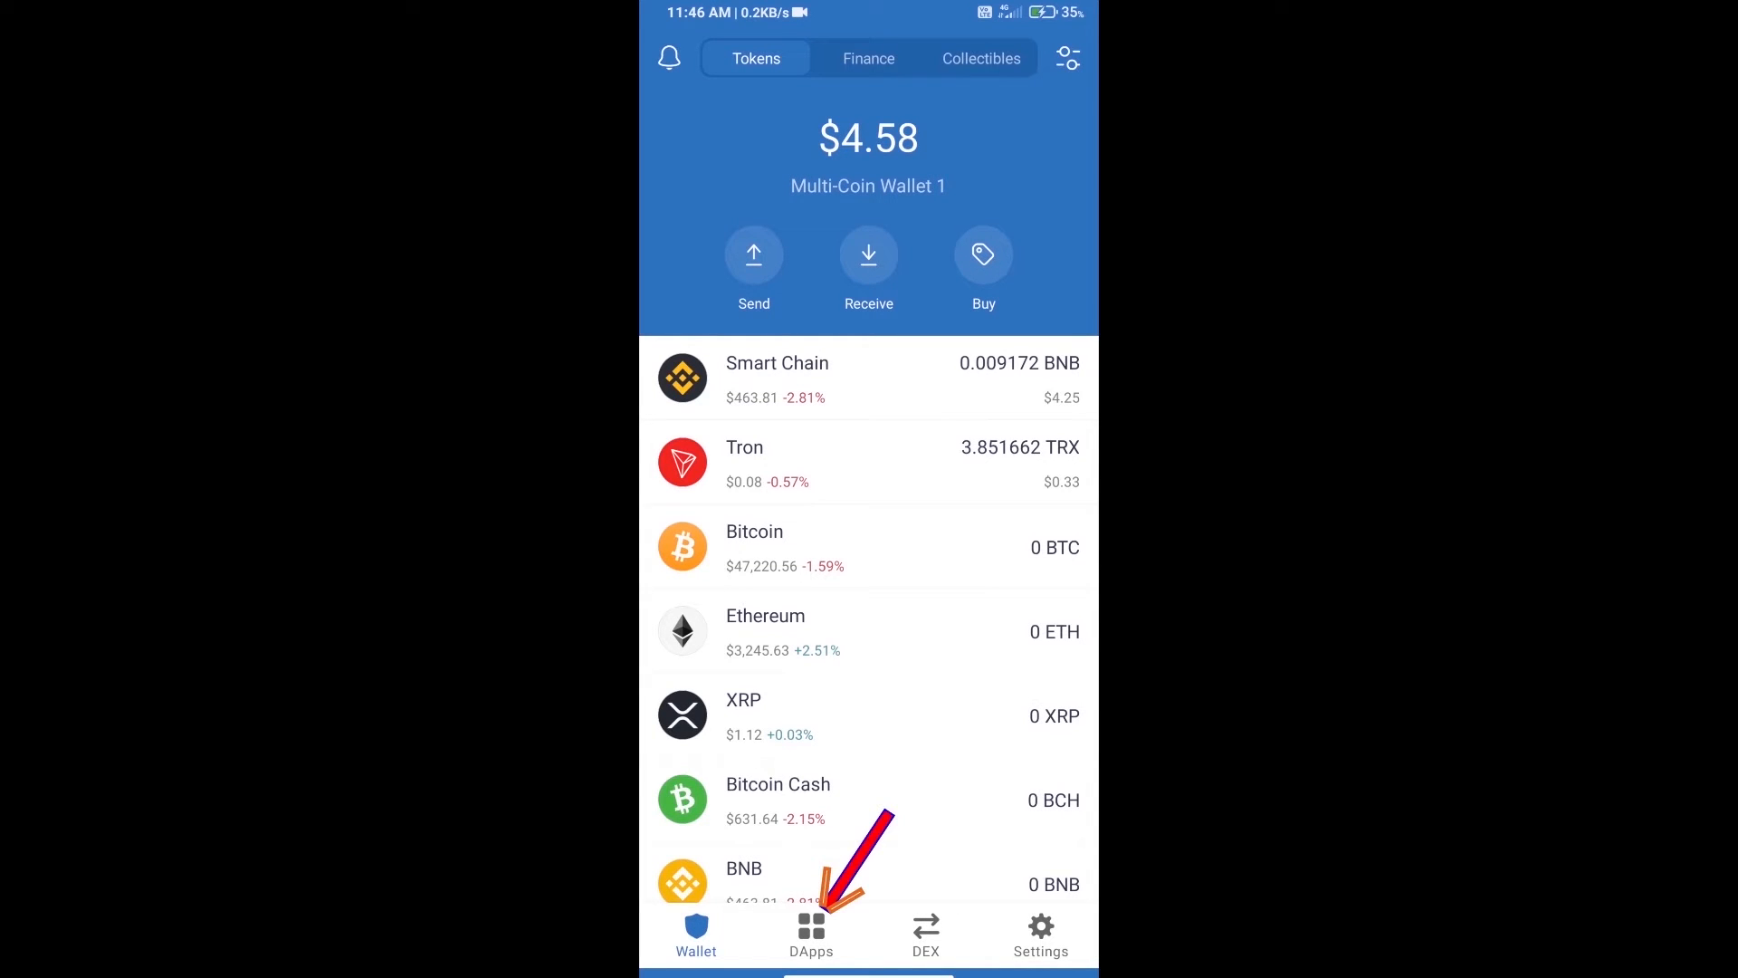
Reopen PancakeSwap from the DApps browser's recent history
click(811, 934)
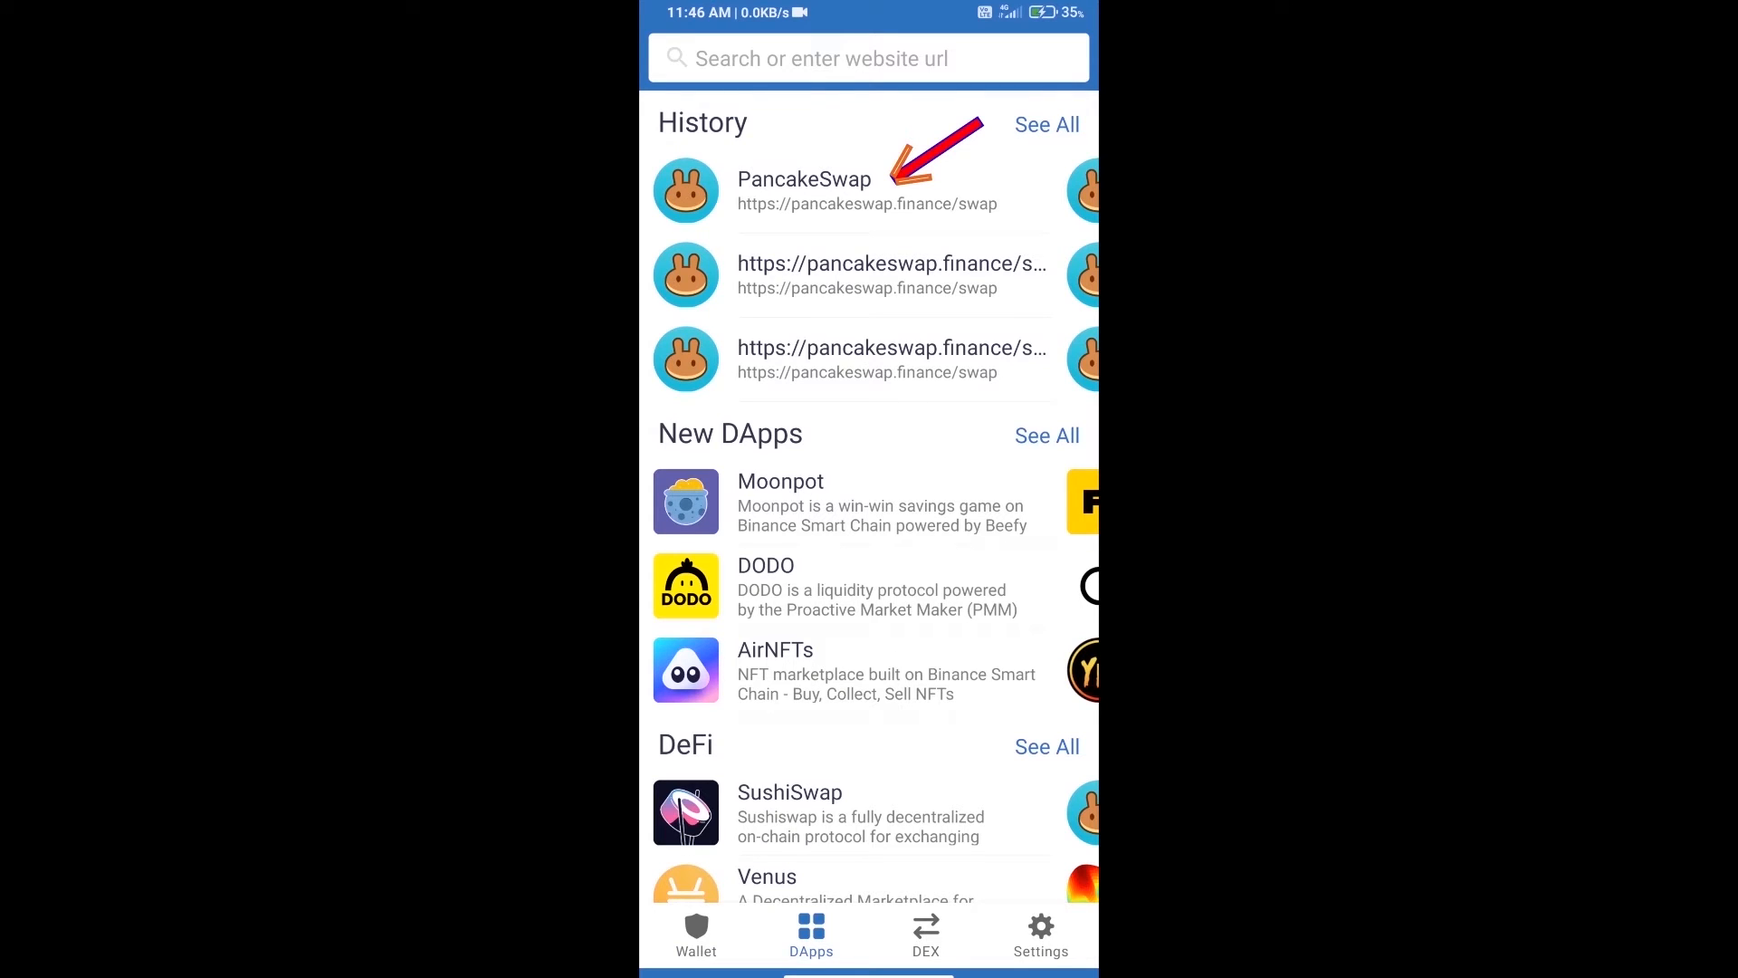
click(804, 190)
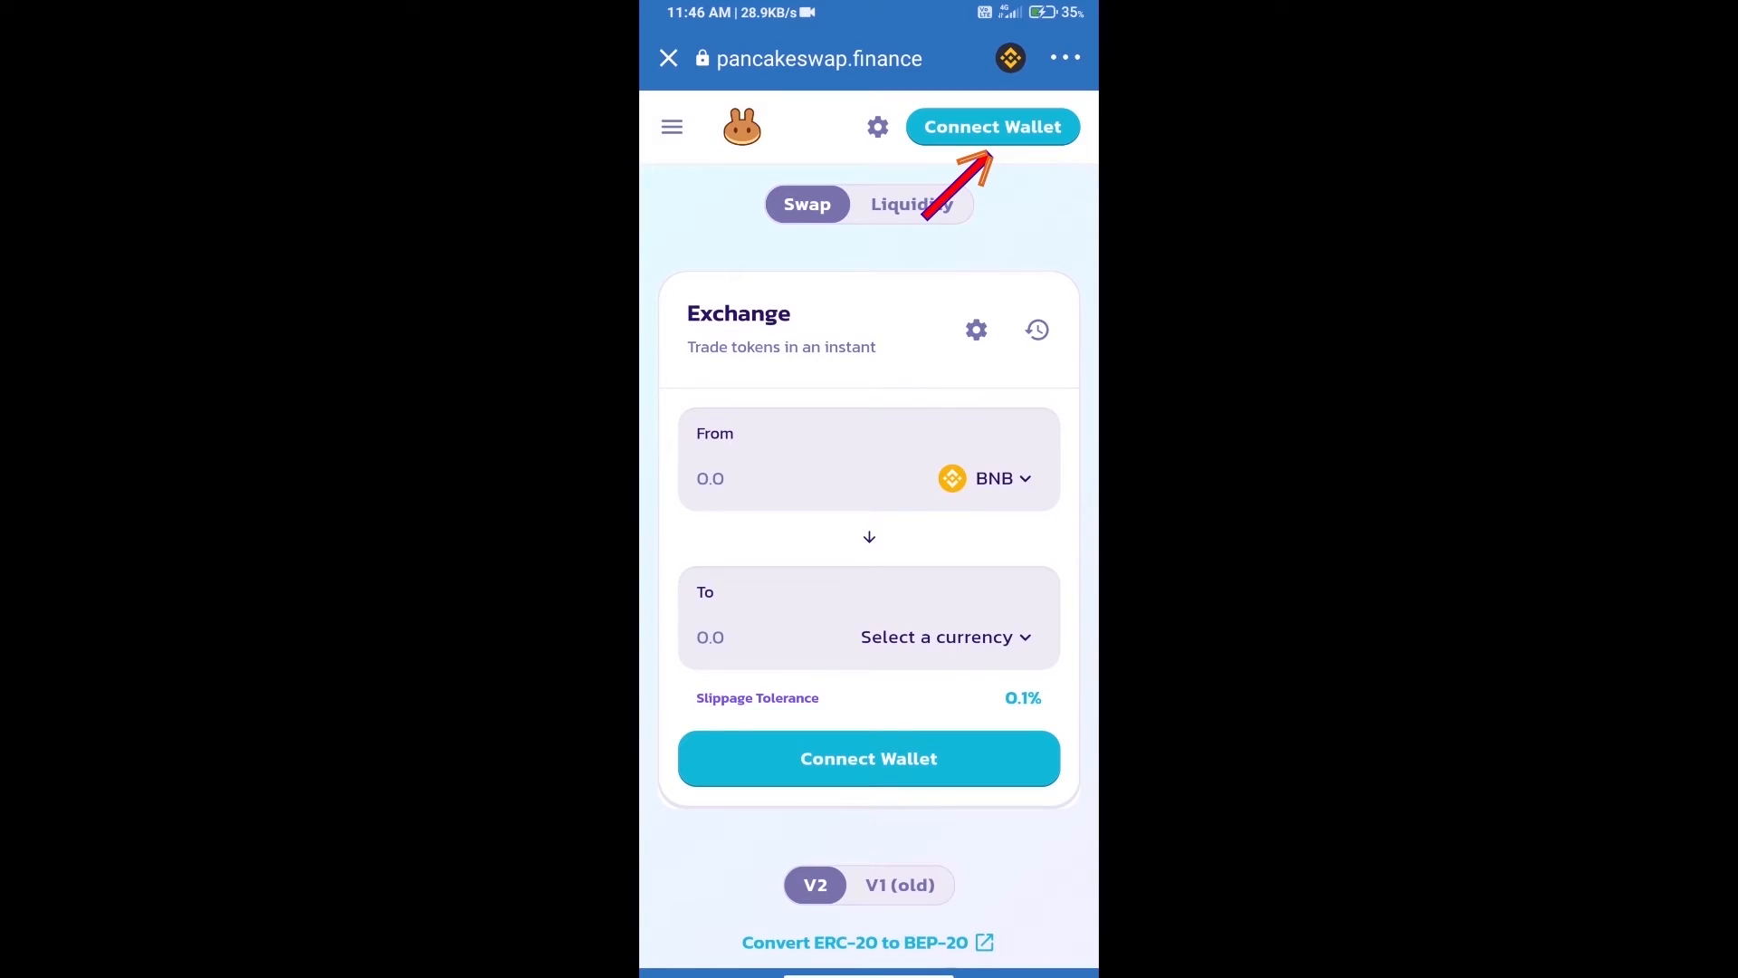
Connect the Trust Wallet account to PancakeSwap, showing a BNB balance of 0.00917245
click(990, 127)
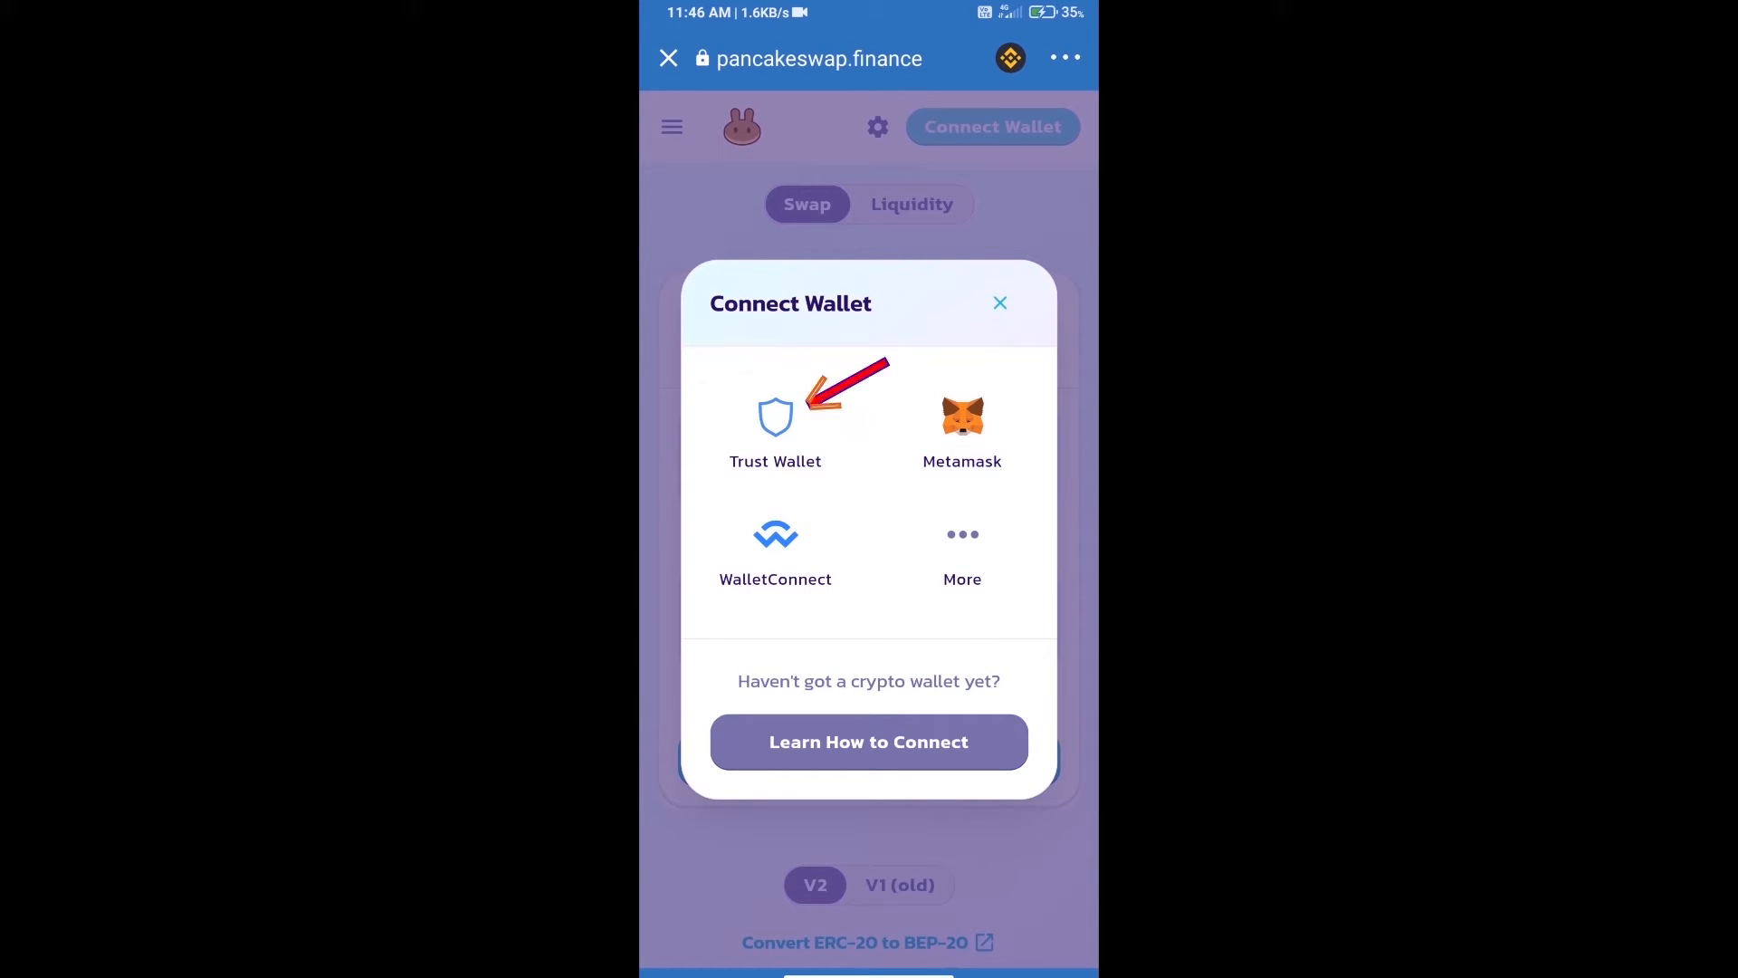
click(775, 422)
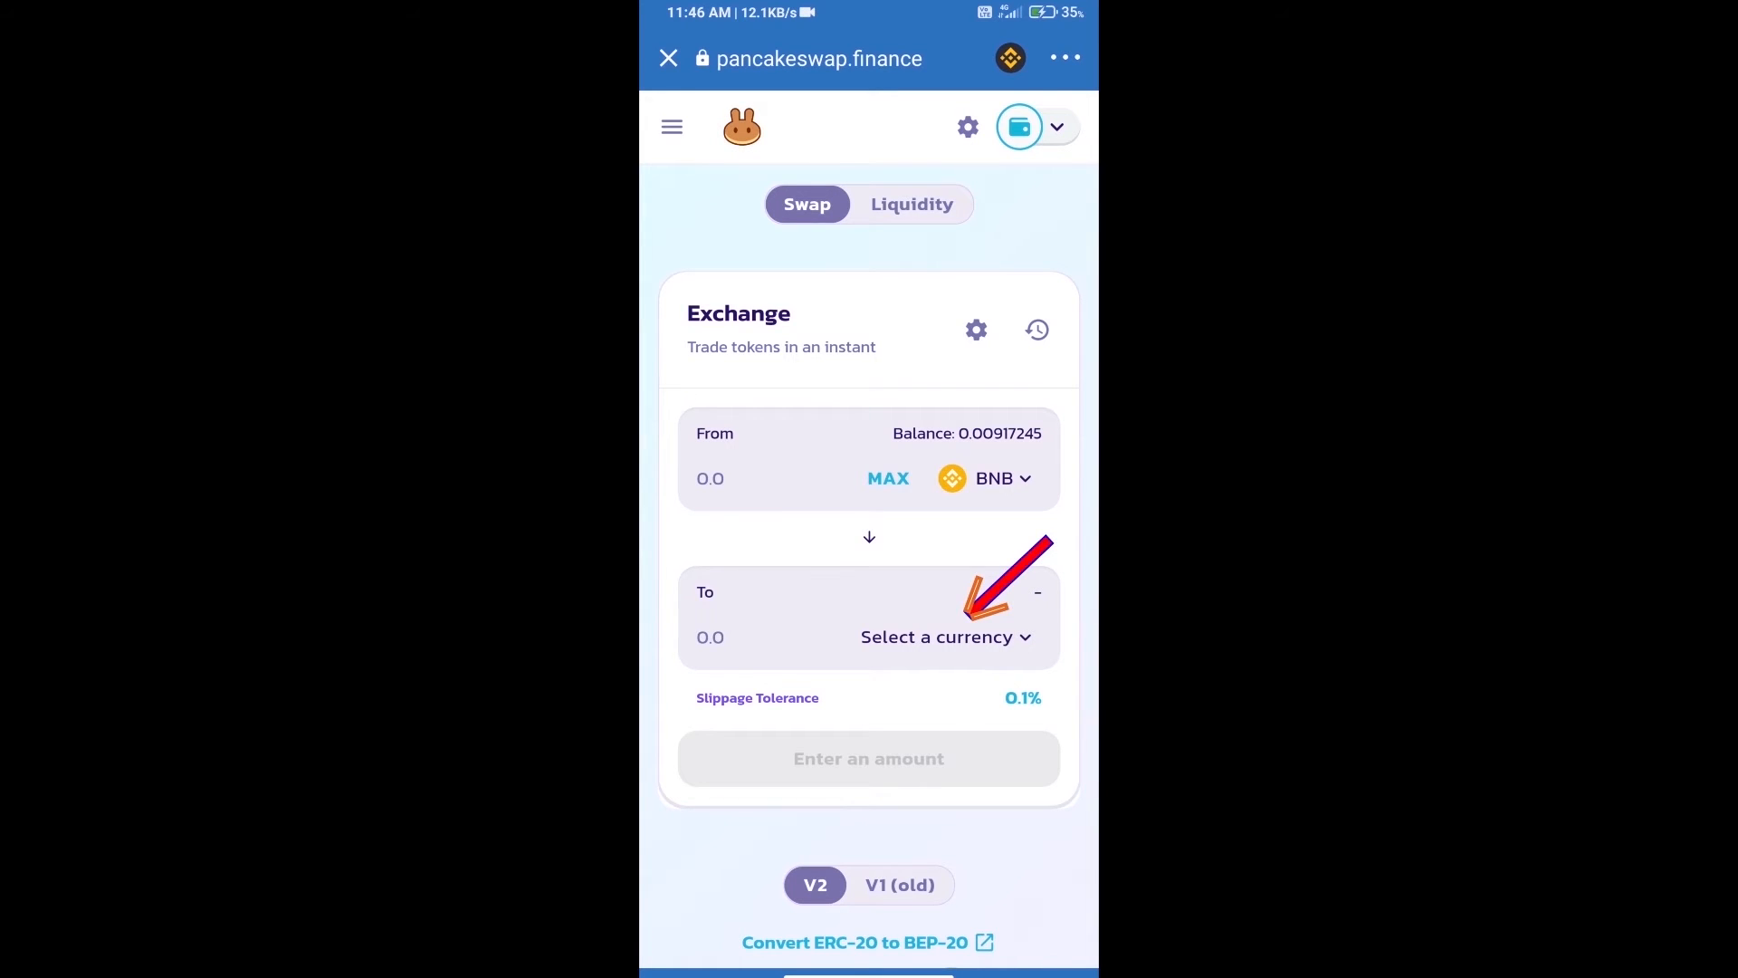
Start choosing the destination token and copy the Safe Energy (ENERGYX) contract address from CoinGecko
click(939, 636)
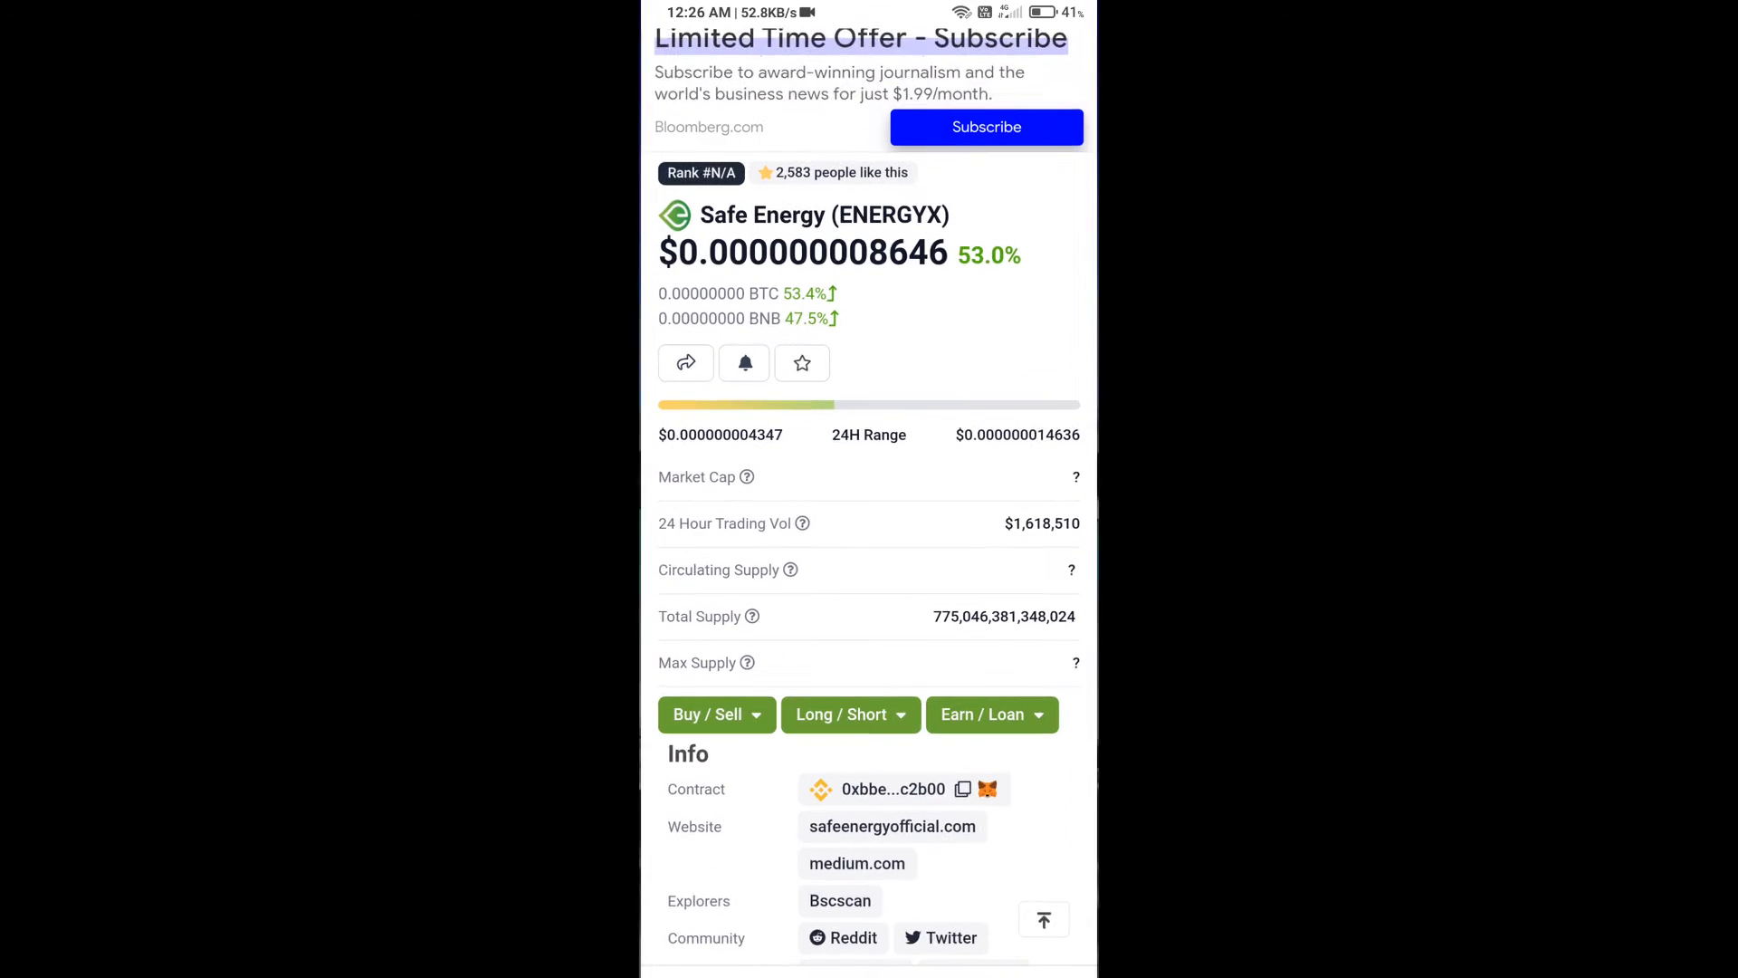
click(965, 788)
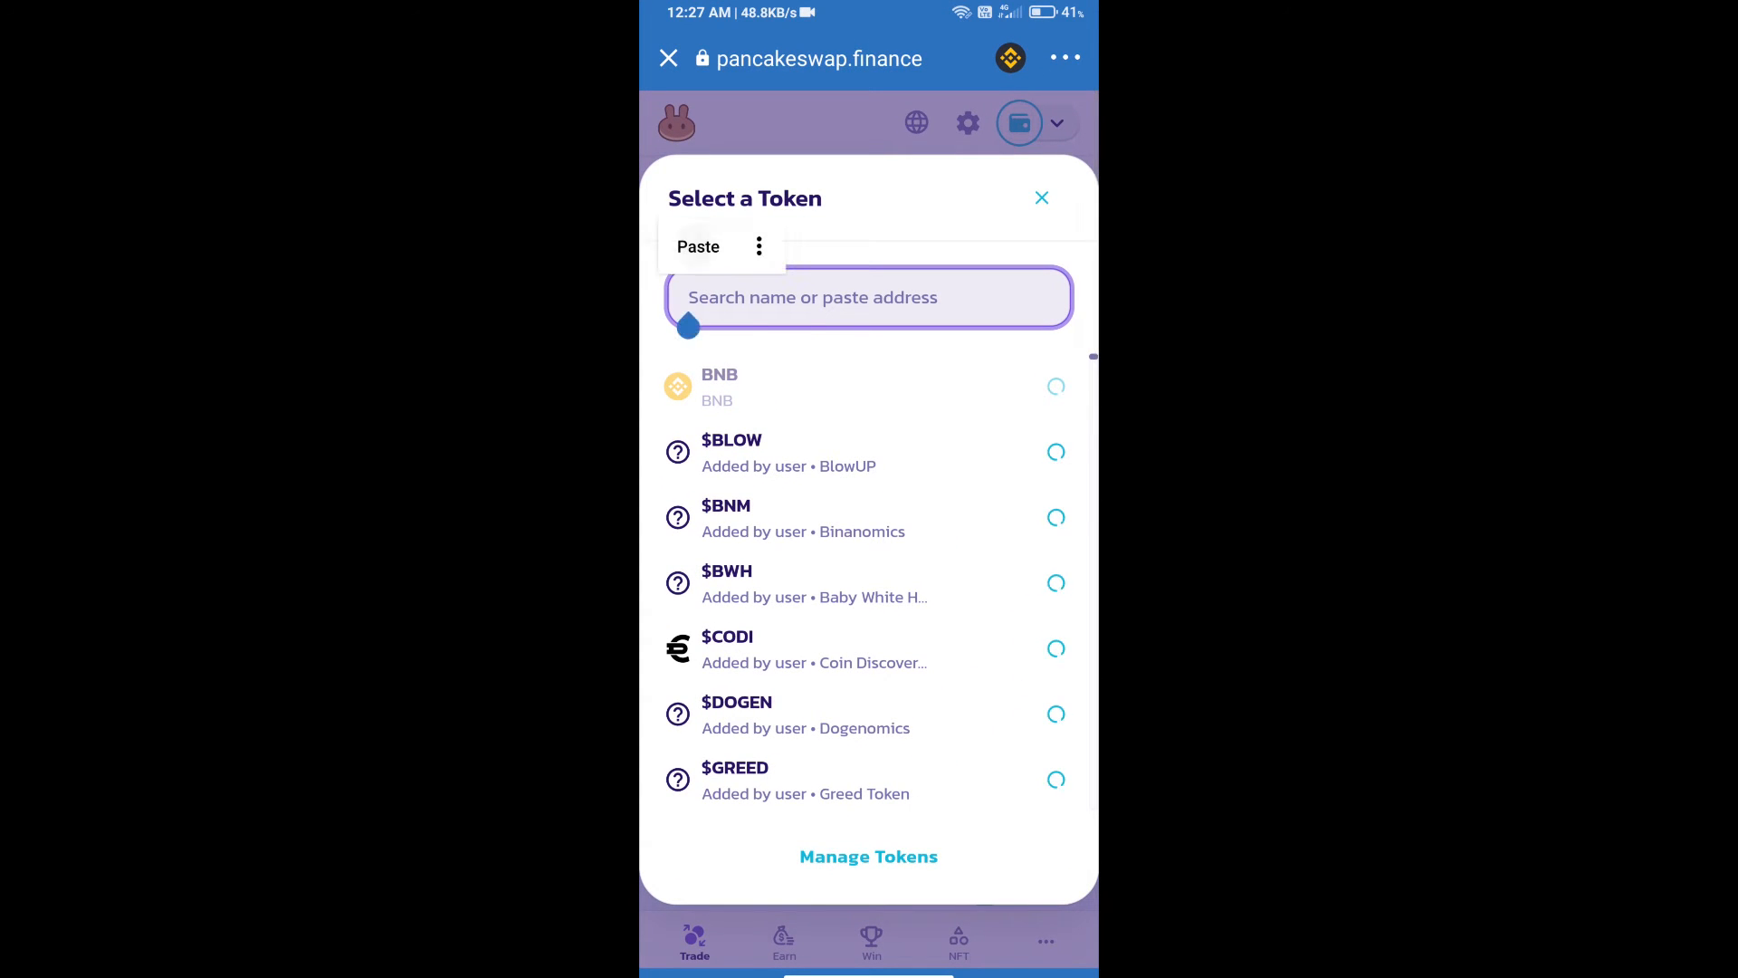
Find EnergyX by its pasted contract address, acknowledge the risk warning and import it
click(699, 247)
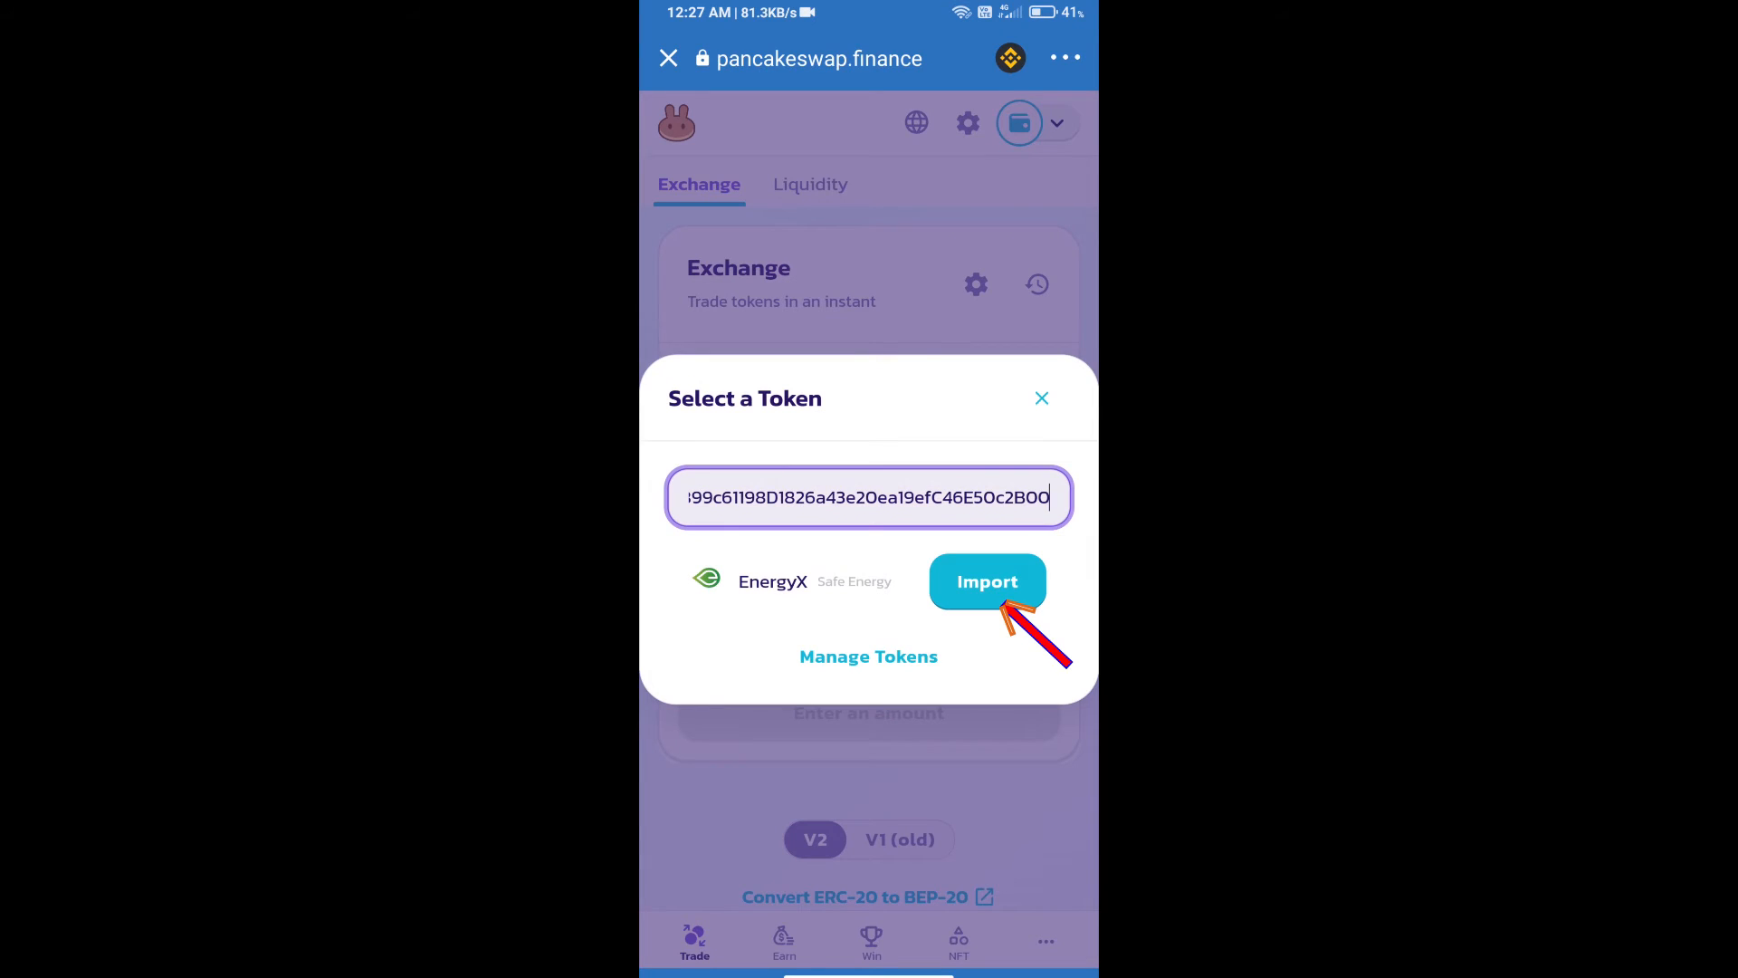
click(985, 582)
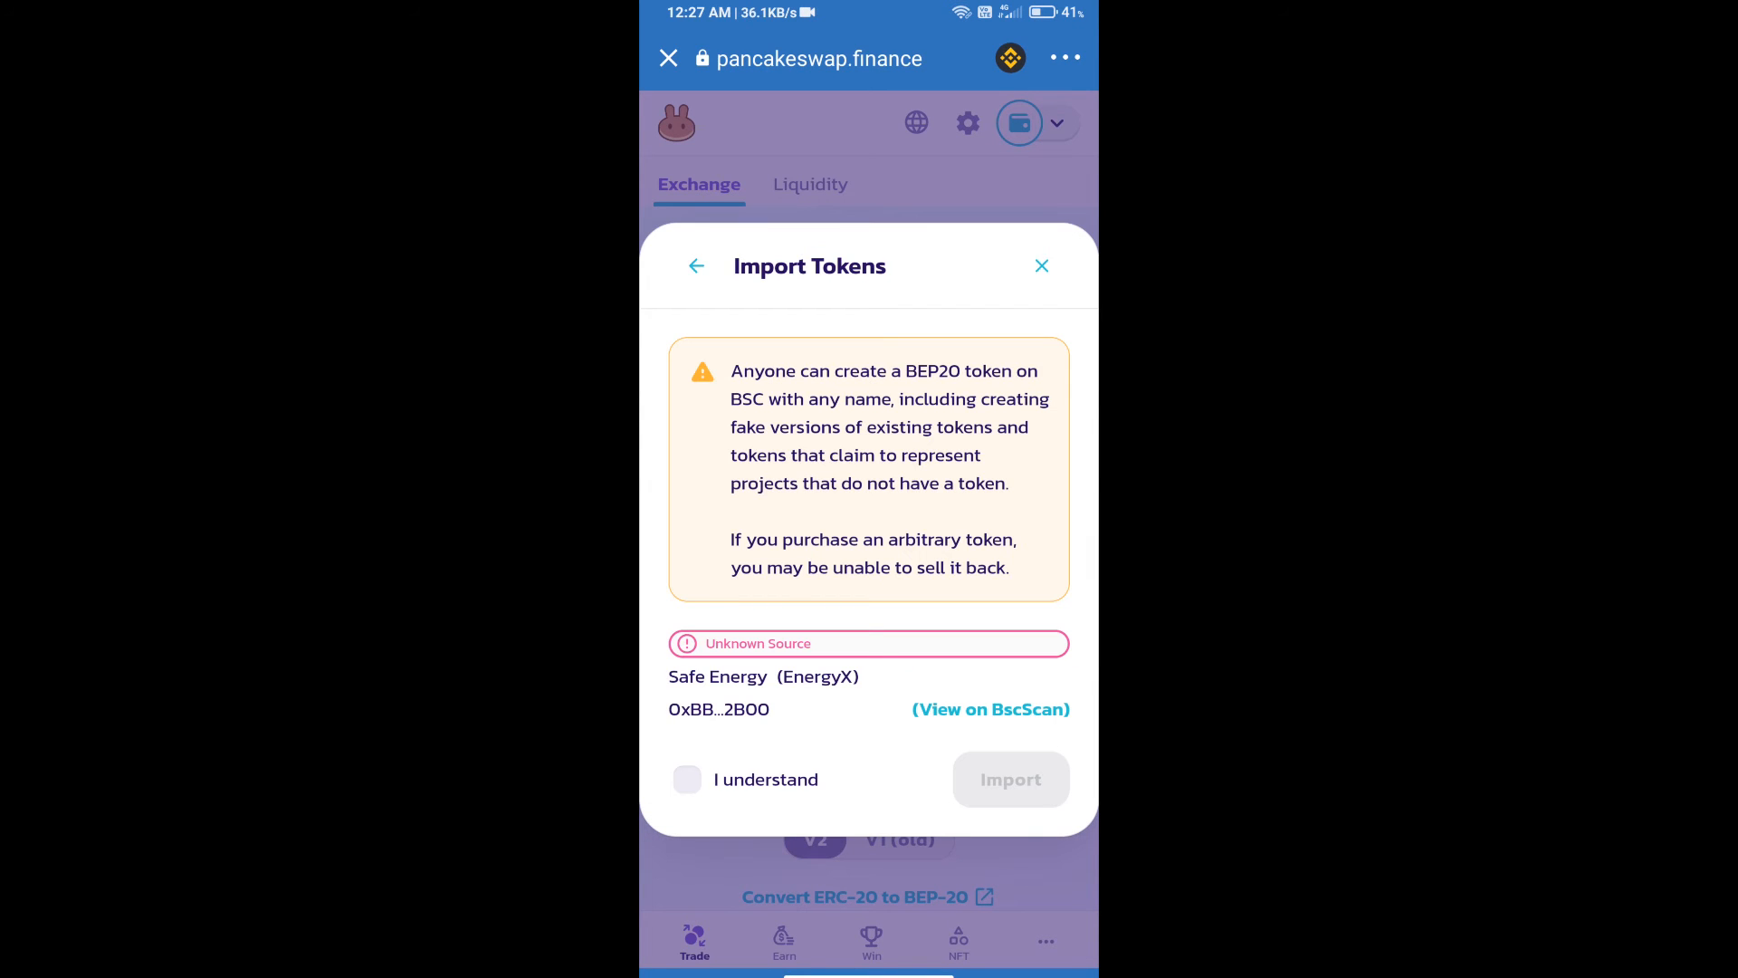
click(686, 778)
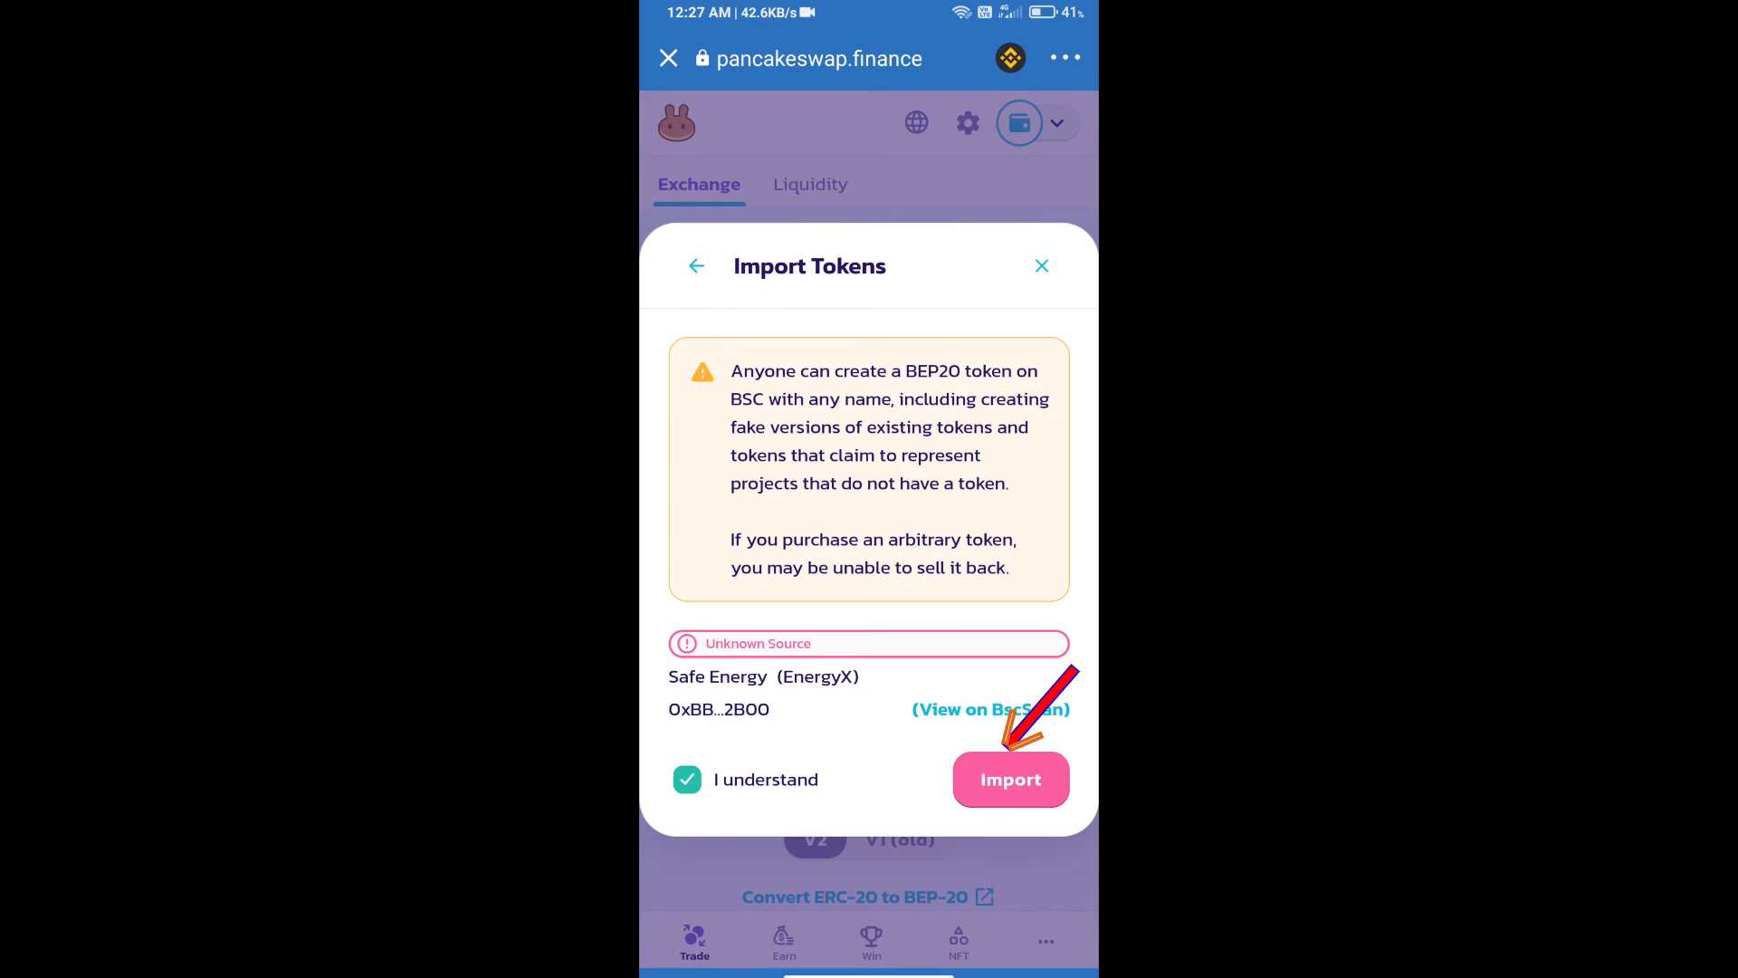
click(1010, 779)
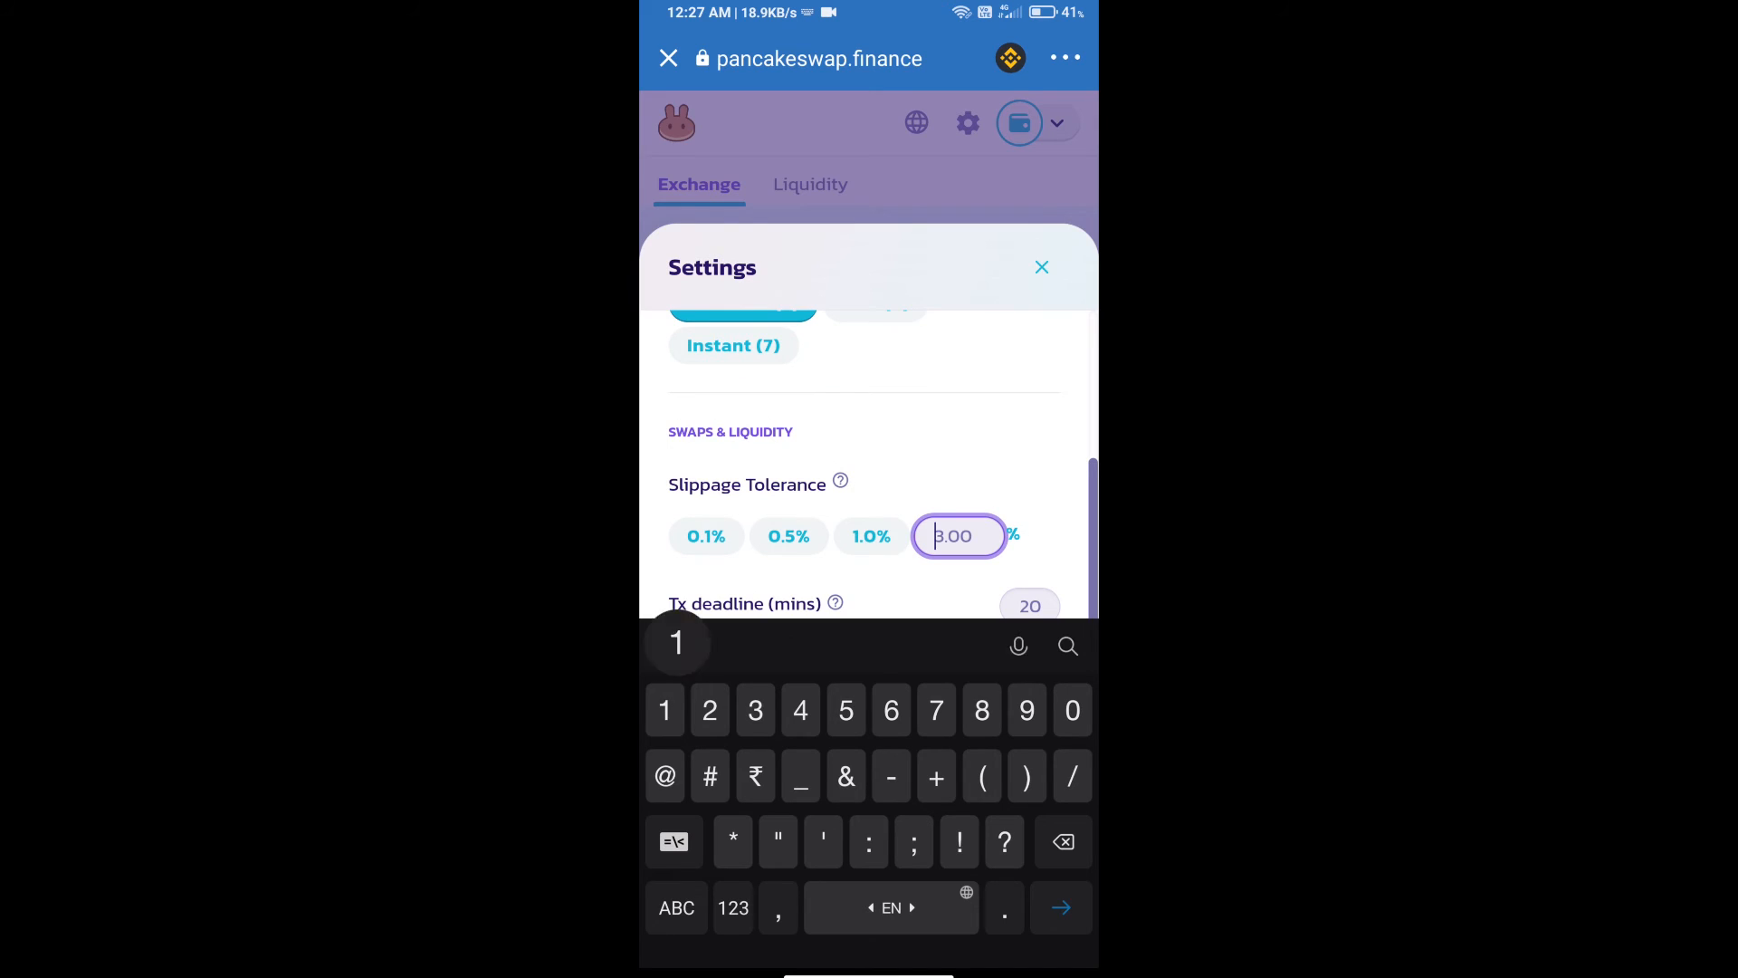
Set a custom slippage tolerance of 12% and keep it
text(12)
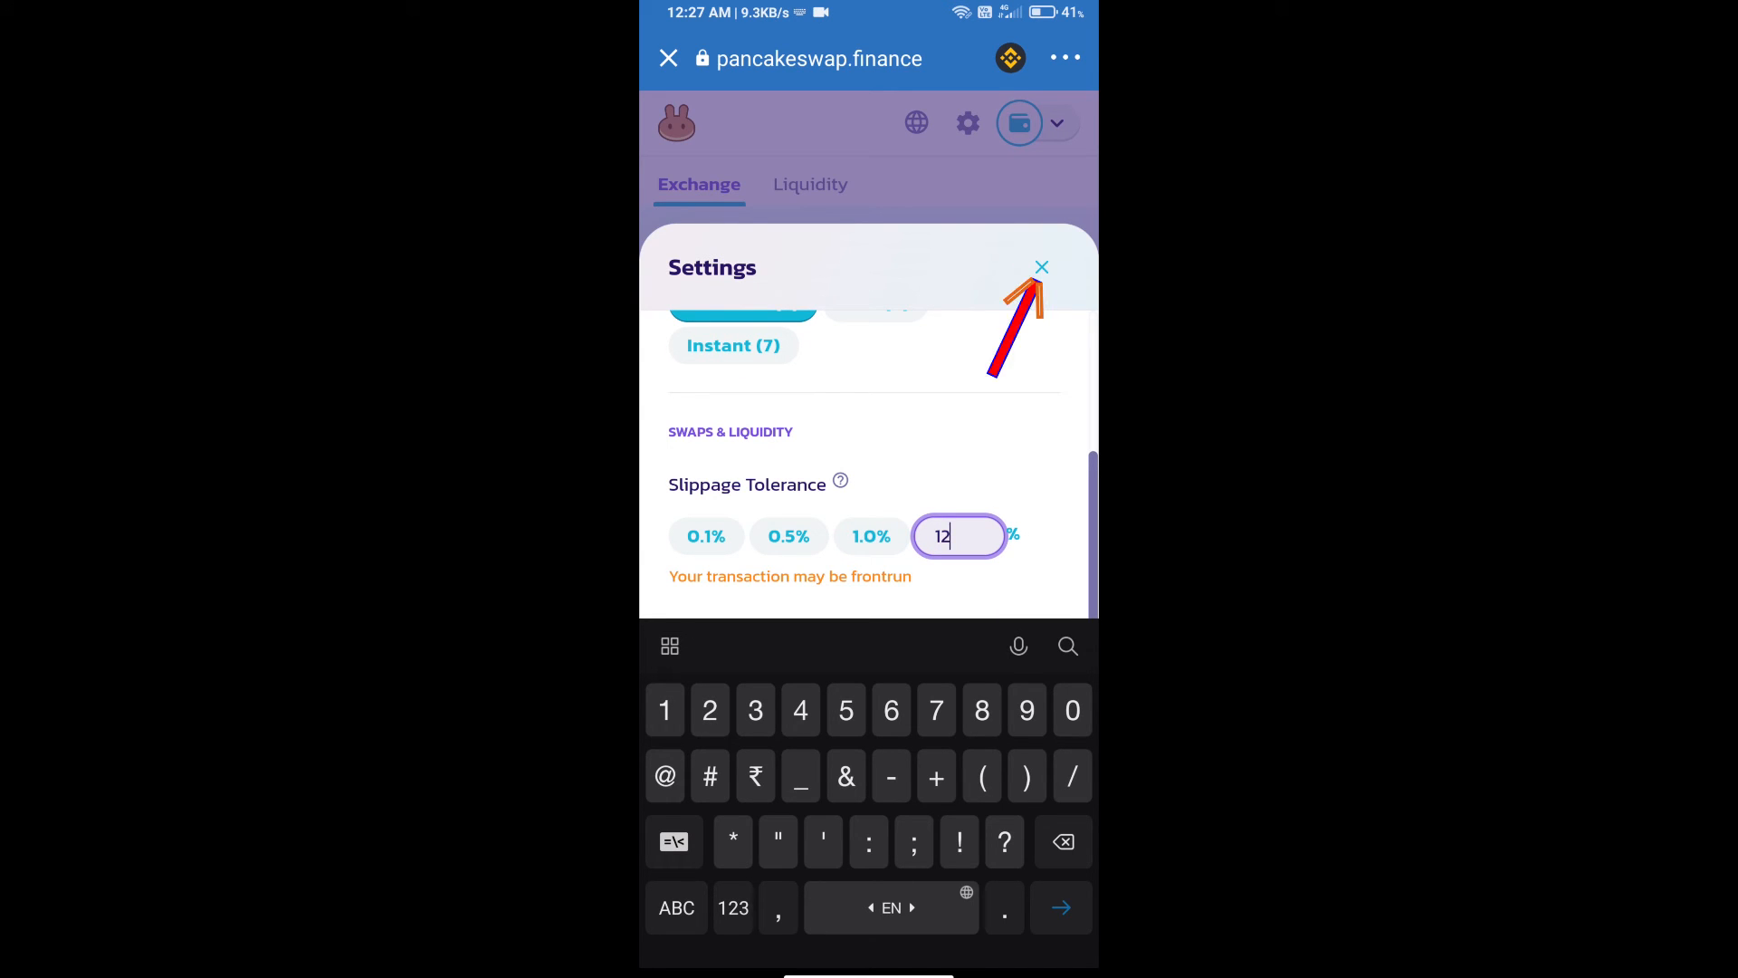
click(1039, 268)
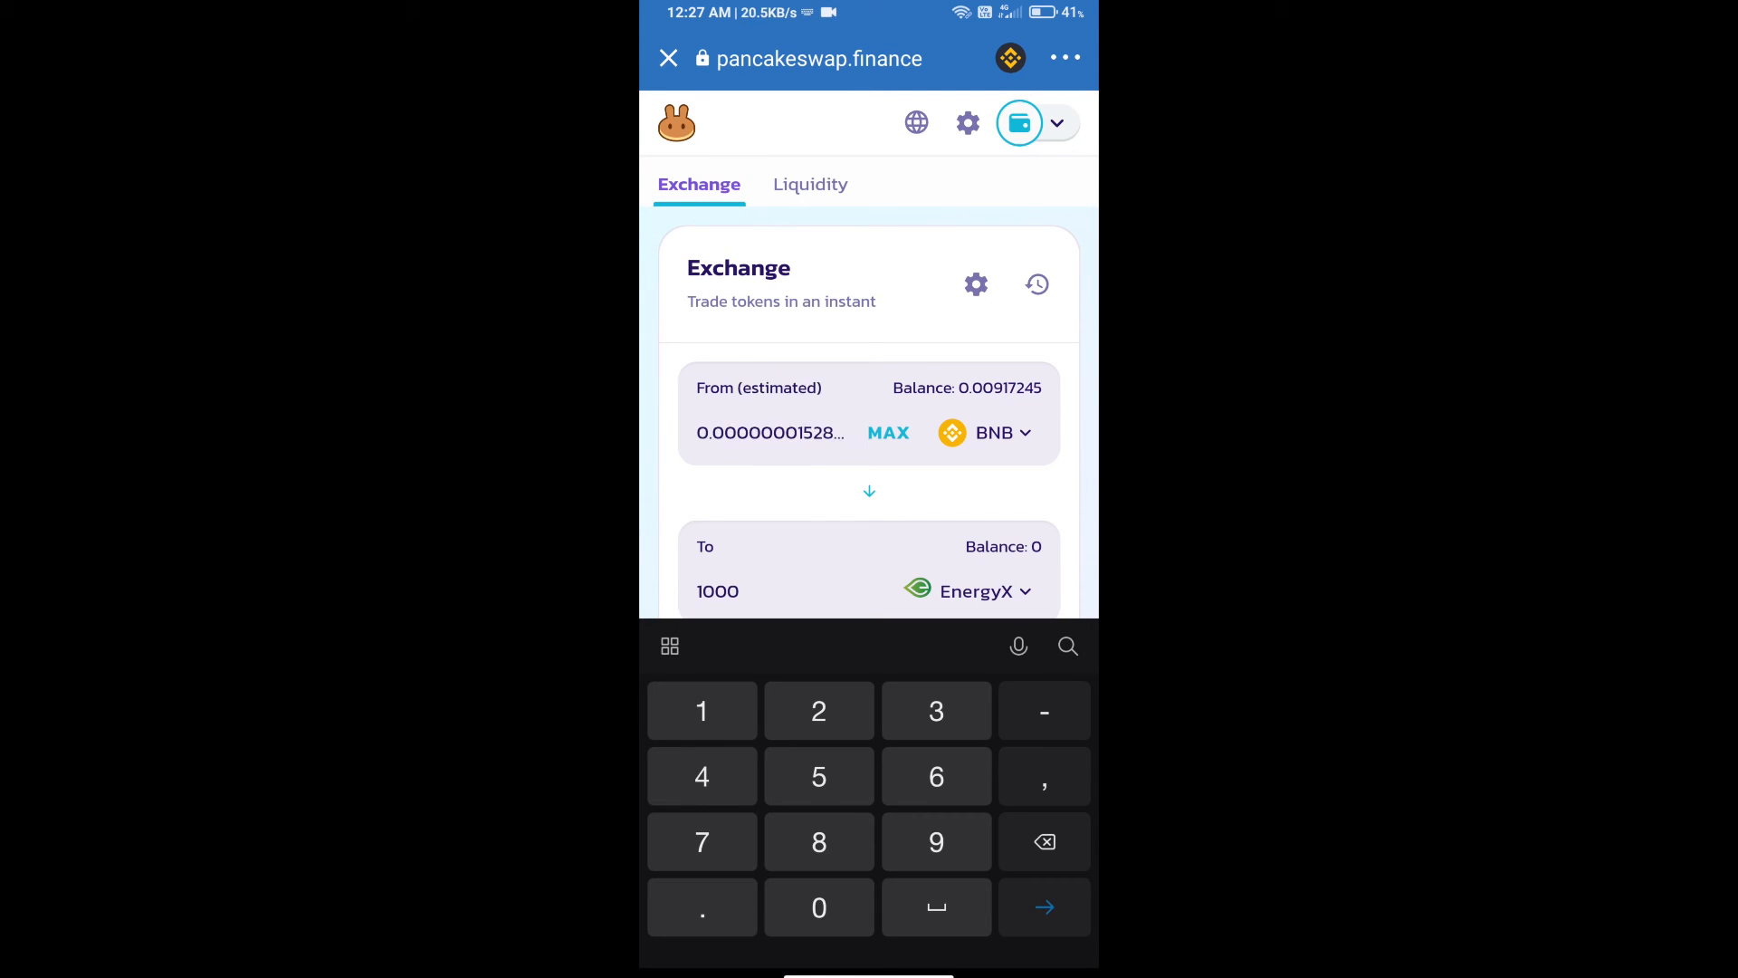
Confirm the BNB to 1000 EnergyX swap, sending it to Trust Wallet for approval
scroll(down, 3)
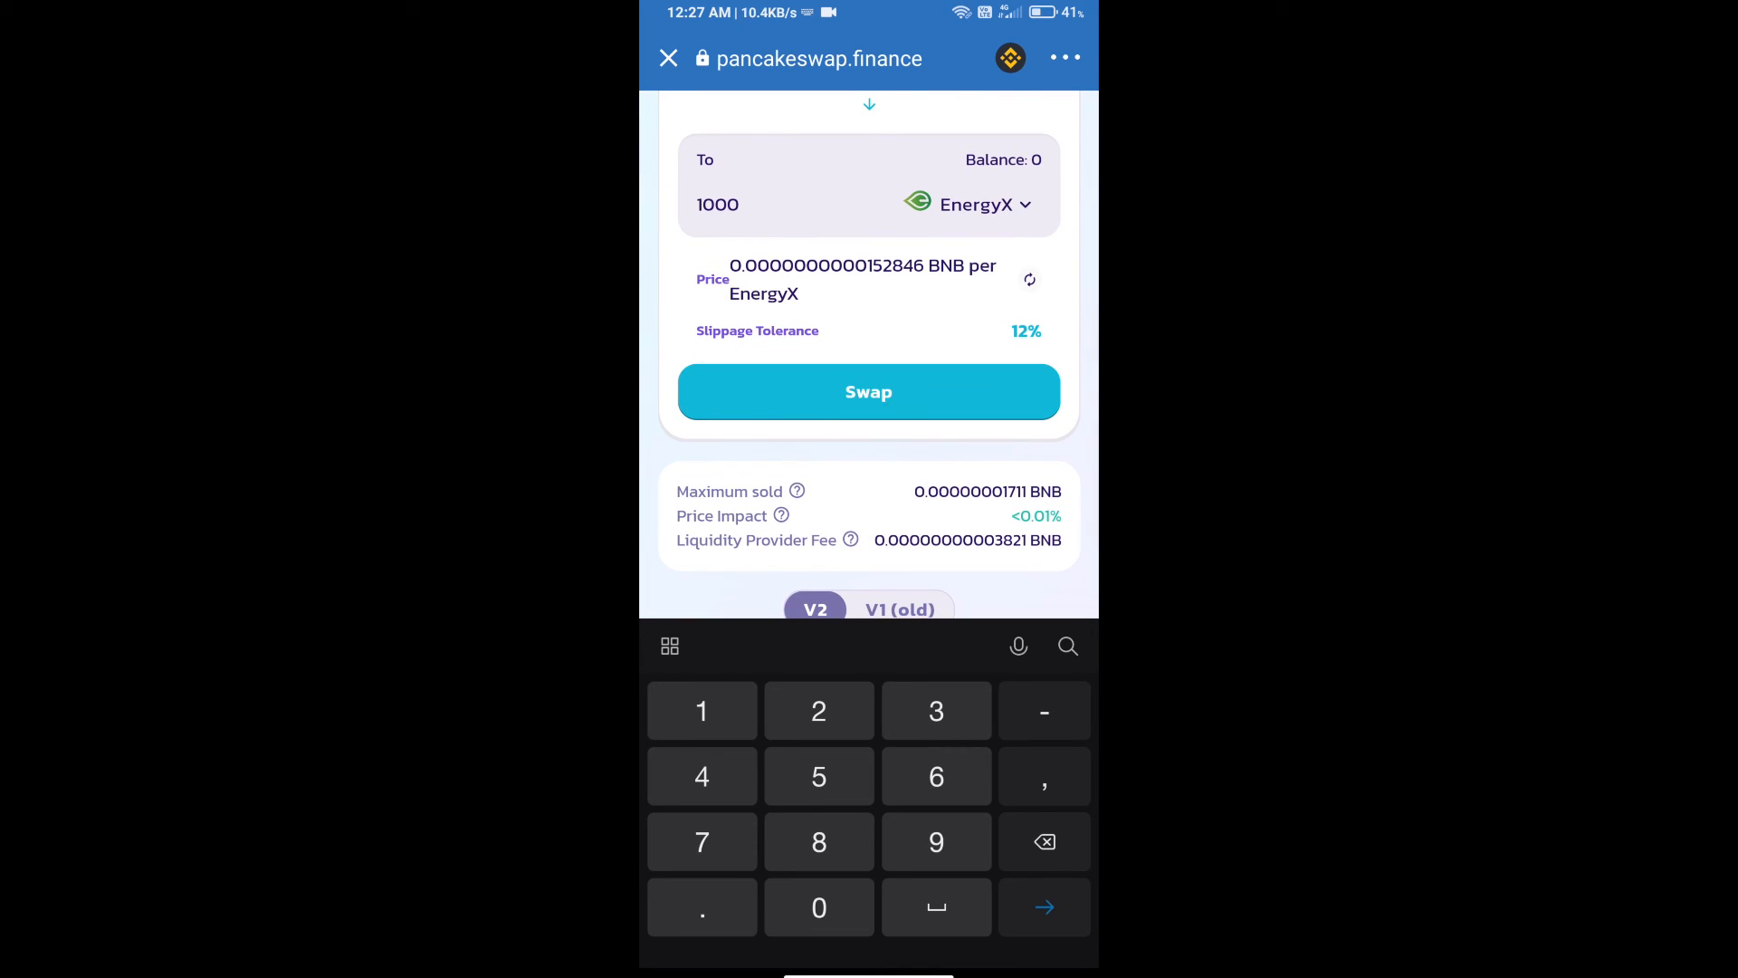
click(867, 392)
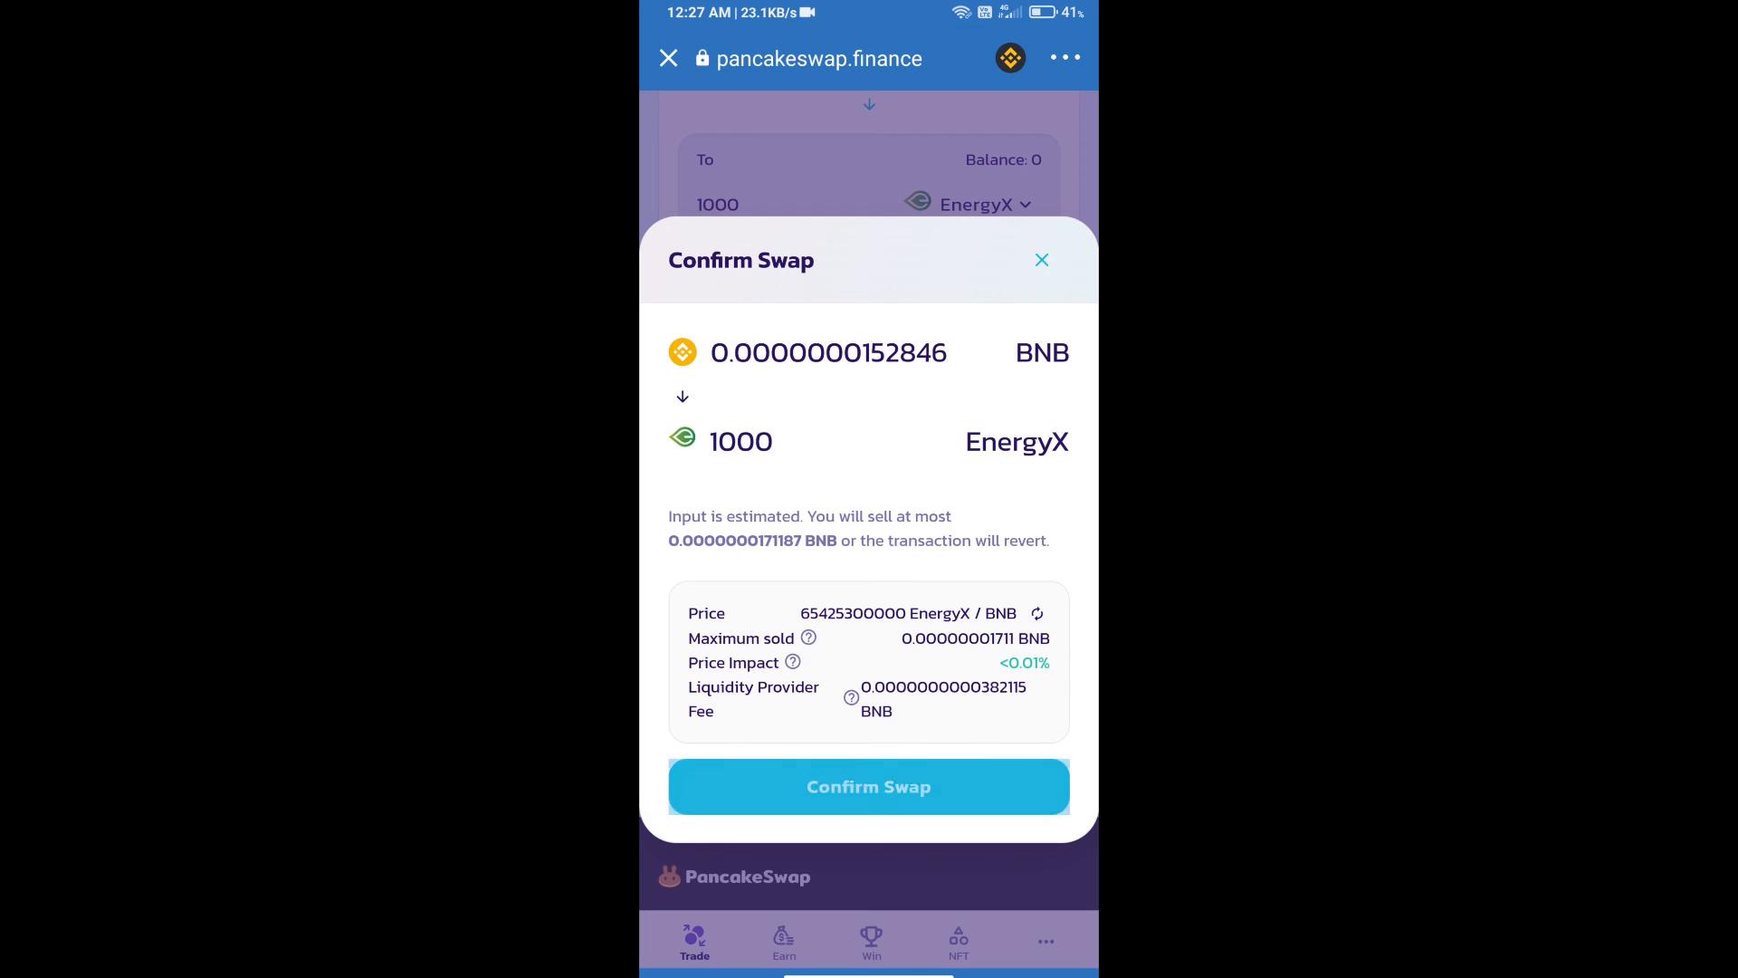
click(869, 786)
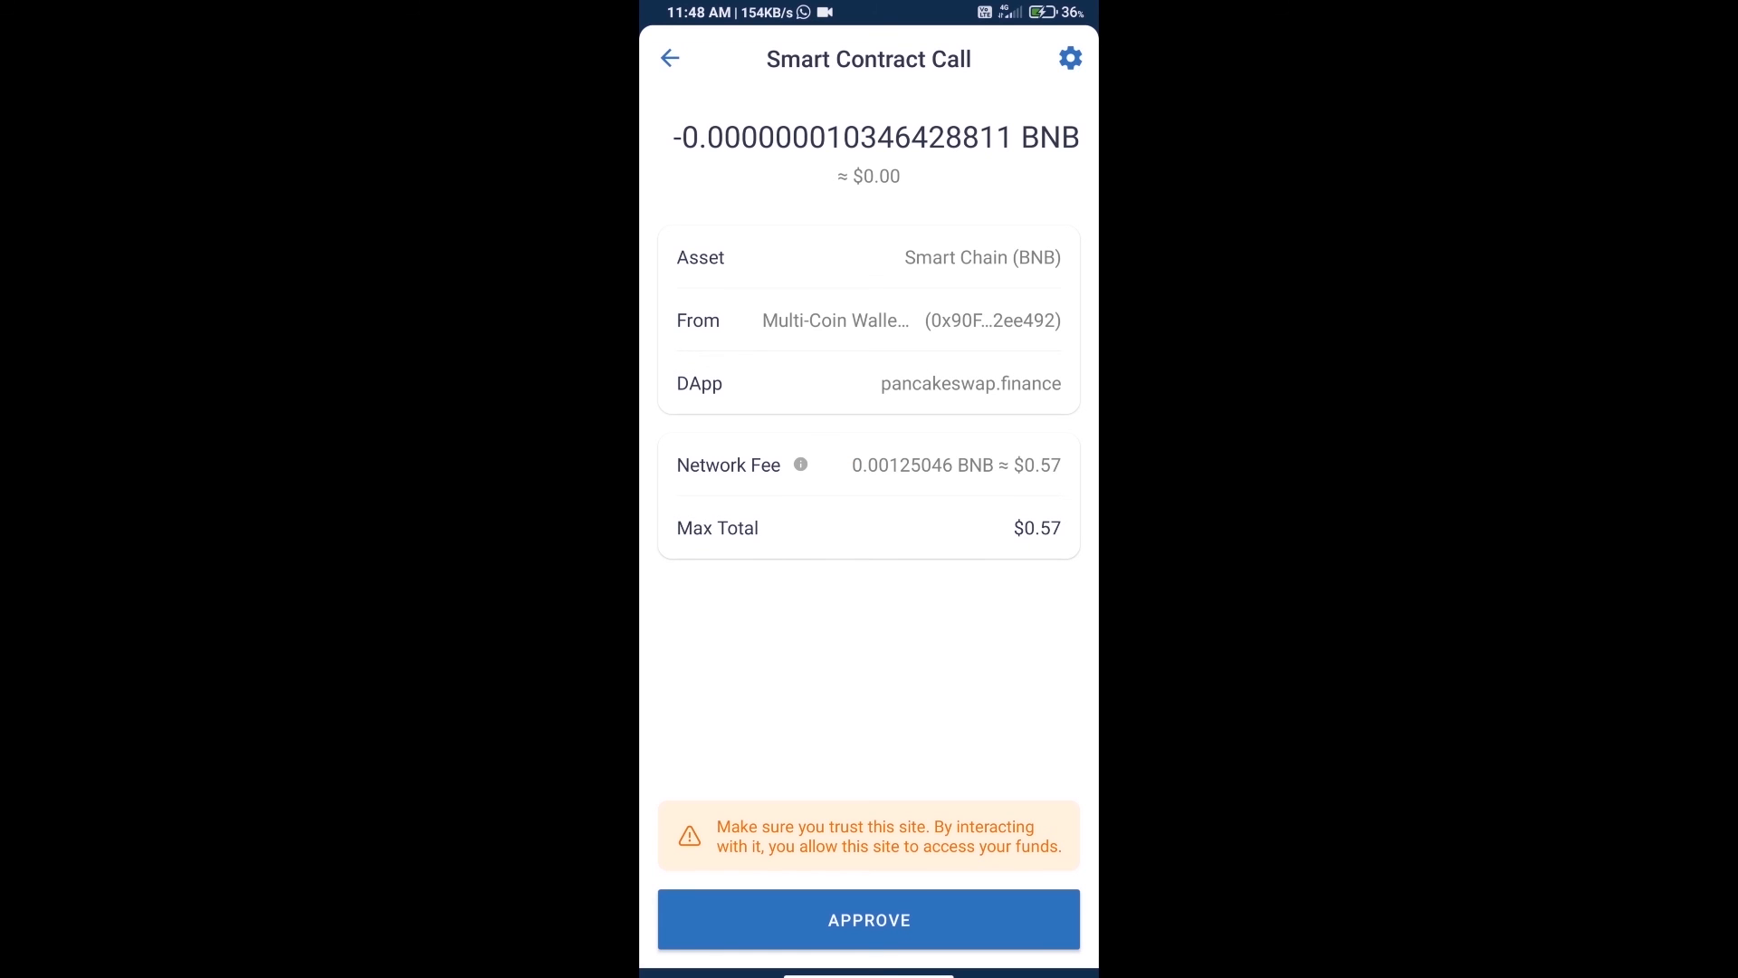